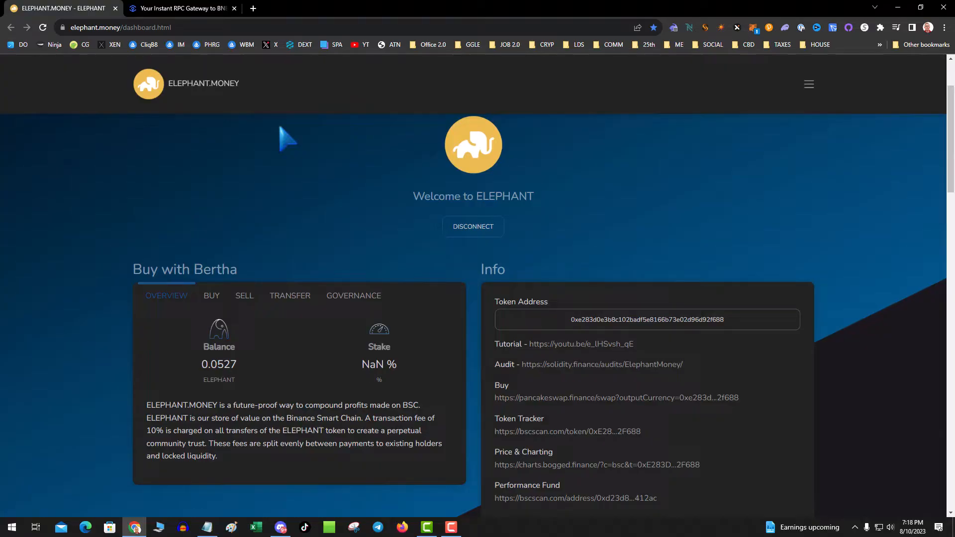
{"action": "mouse_move", "coordinate": [258, 86]}
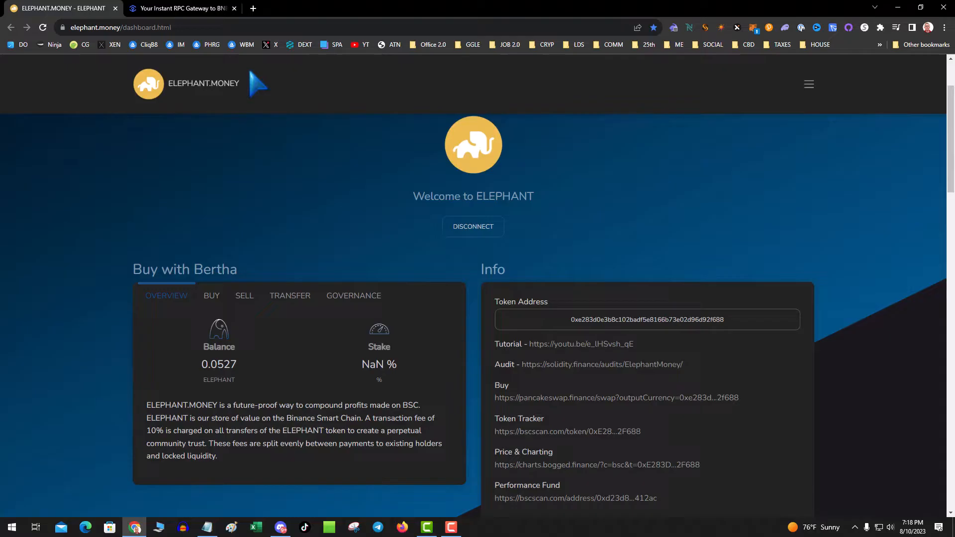
{"action": "mouse_move", "coordinate": [292, 149]}
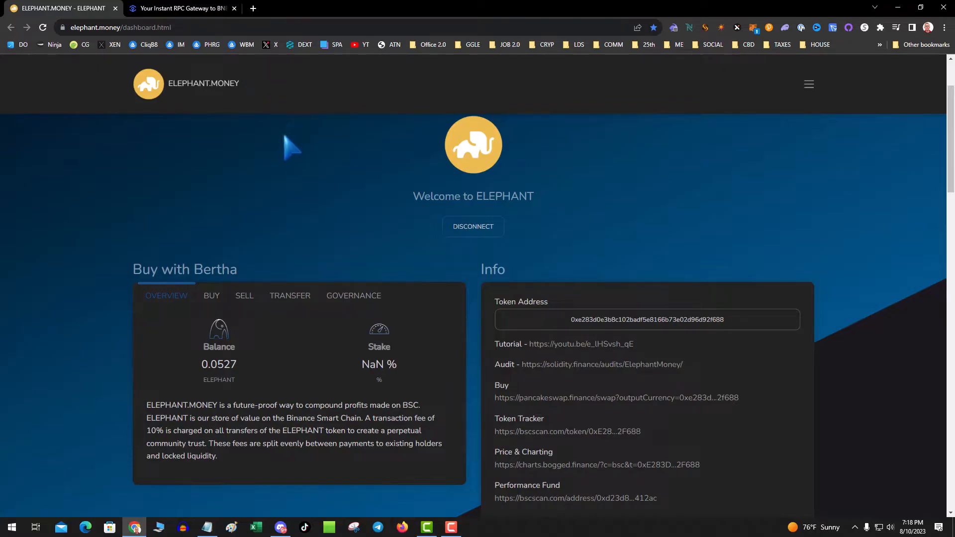
{"action": "mouse_move", "coordinate": [295, 137]}
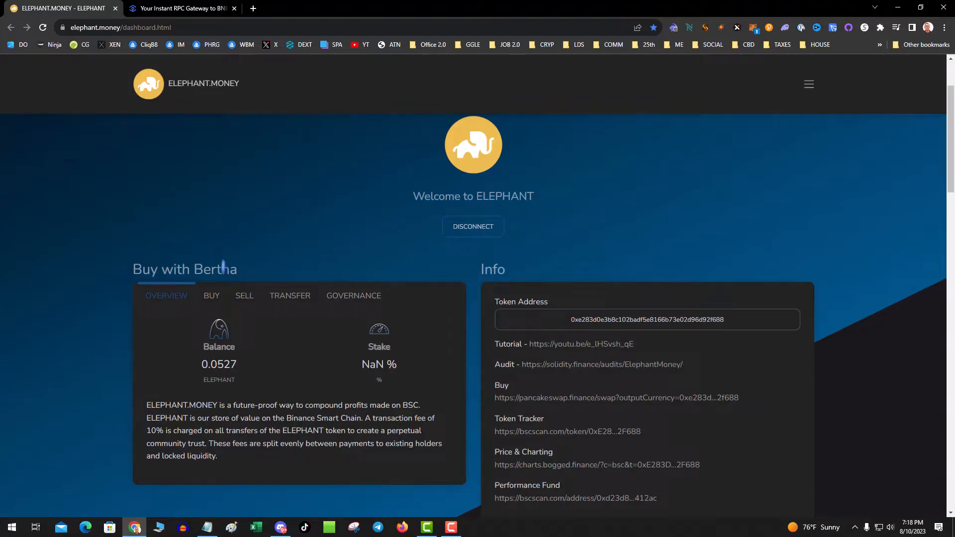
Open the Bertha buy form showing the empty BNB amount field and 0.102 BNB balance
{"action": "left_click", "coordinate": [211, 296]}
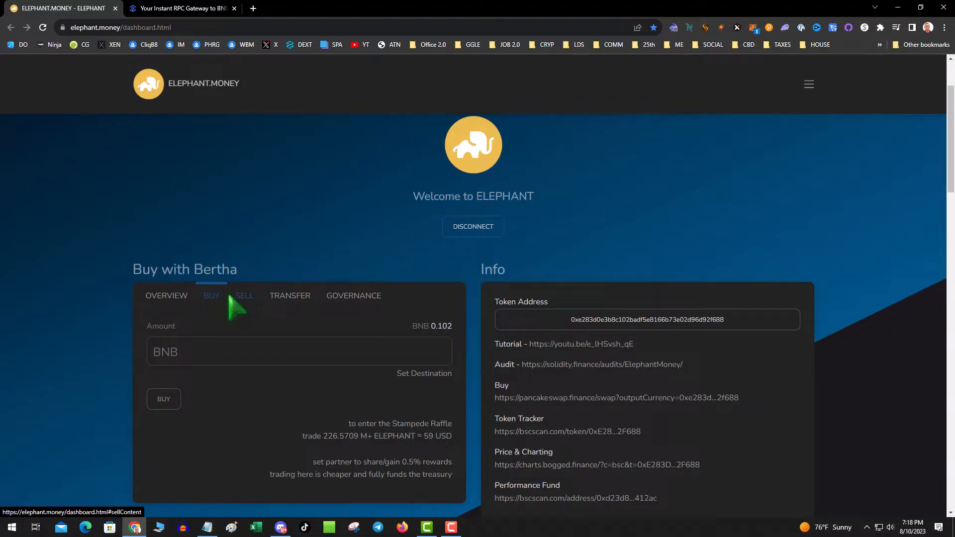
{"action": "mouse_move", "coordinate": [192, 216]}
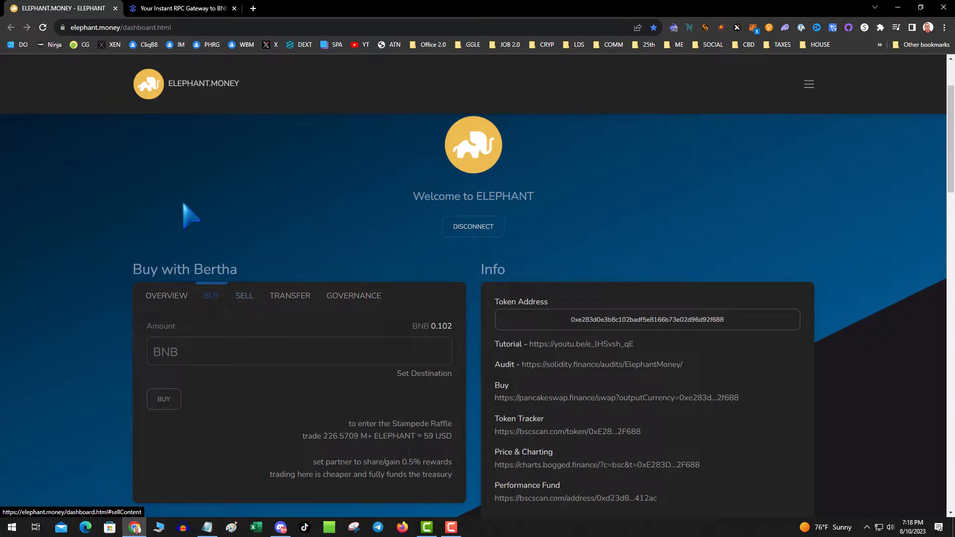
{"action": "mouse_move", "coordinate": [677, 52]}
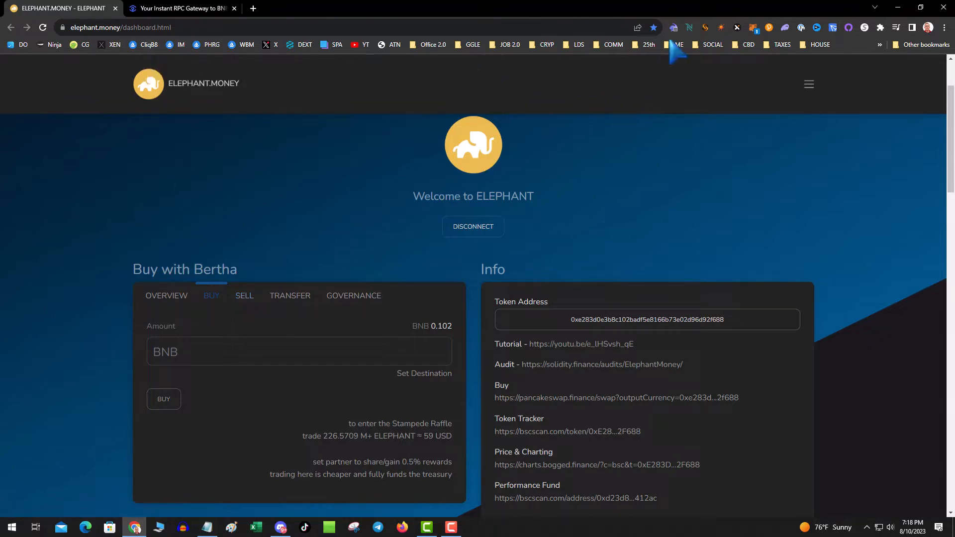
Switch to the Ankr RPC tab showing the rpc.ankr.com/bsc endpoint
{"action": "left_click", "coordinate": [180, 8]}
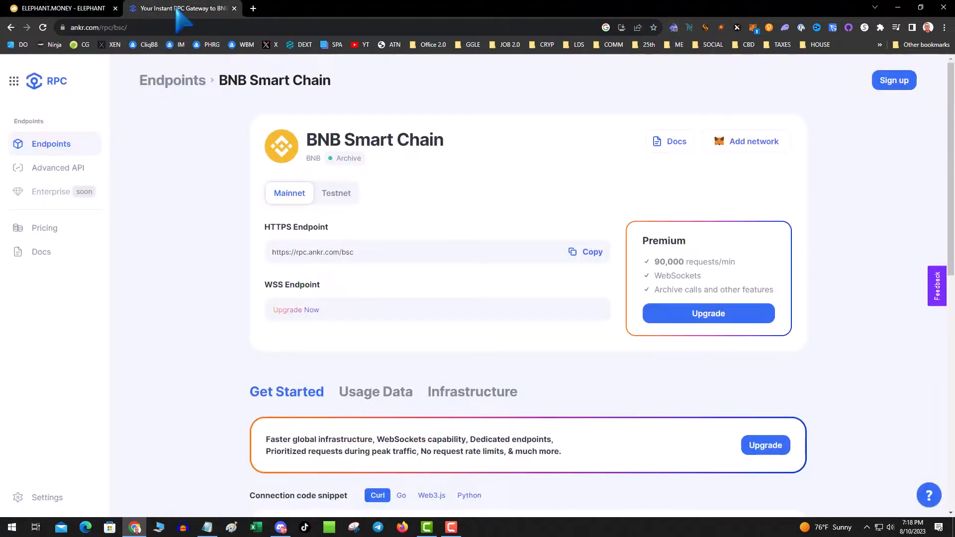
{"action": "mouse_move", "coordinate": [619, 194]}
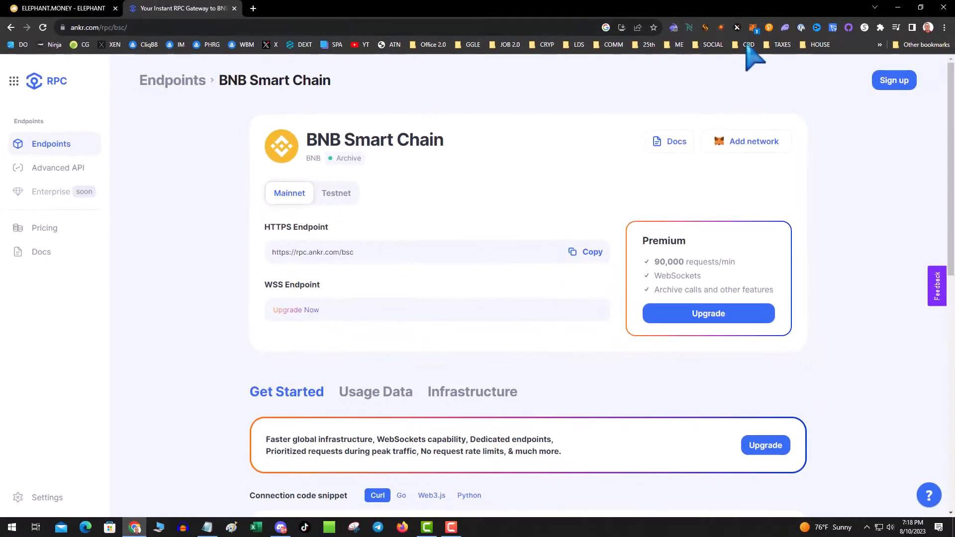
Reach Rabby's Custom RPC list with the disabled BNB Chain Ankr node and Polygon entries
{"action": "left_click", "coordinate": [755, 28]}
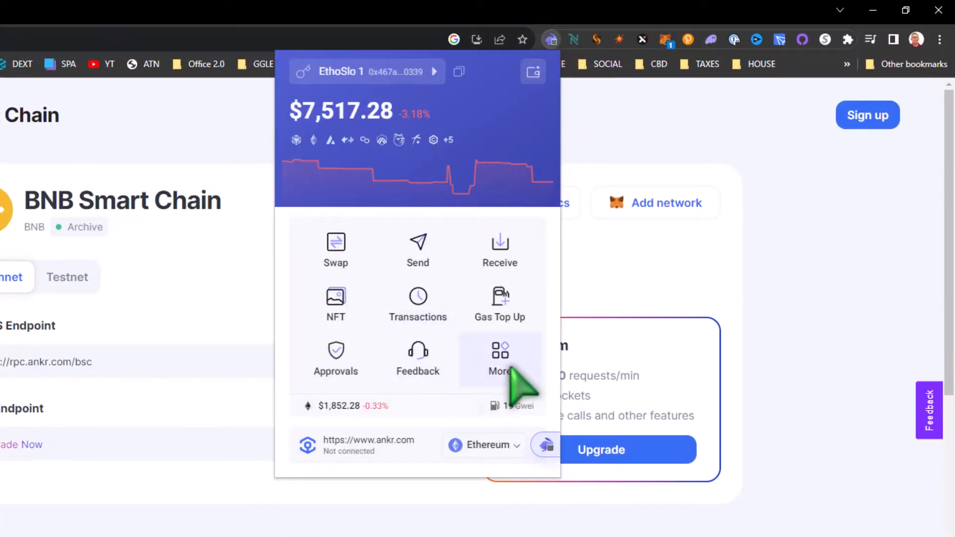
{"action": "left_click", "coordinate": [500, 356]}
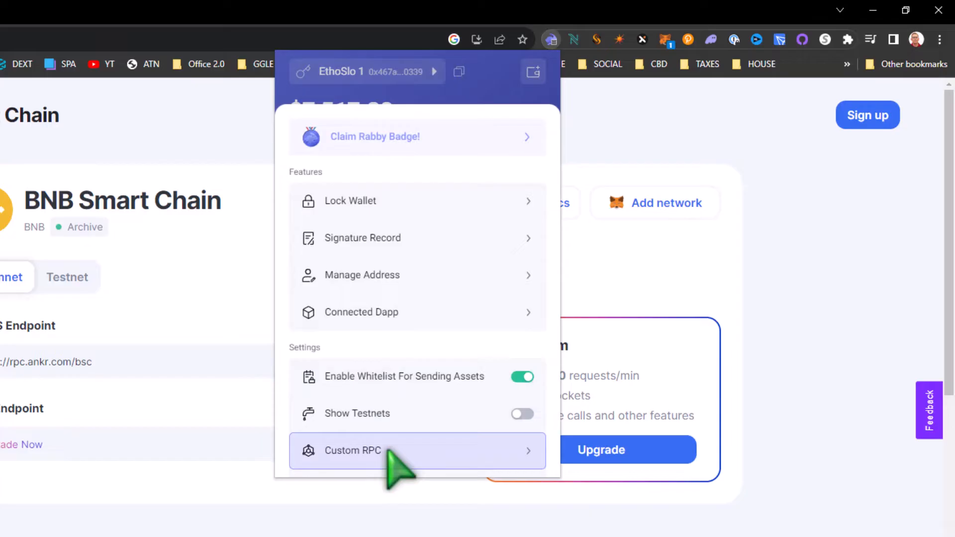
{"action": "left_click", "coordinate": [352, 450]}
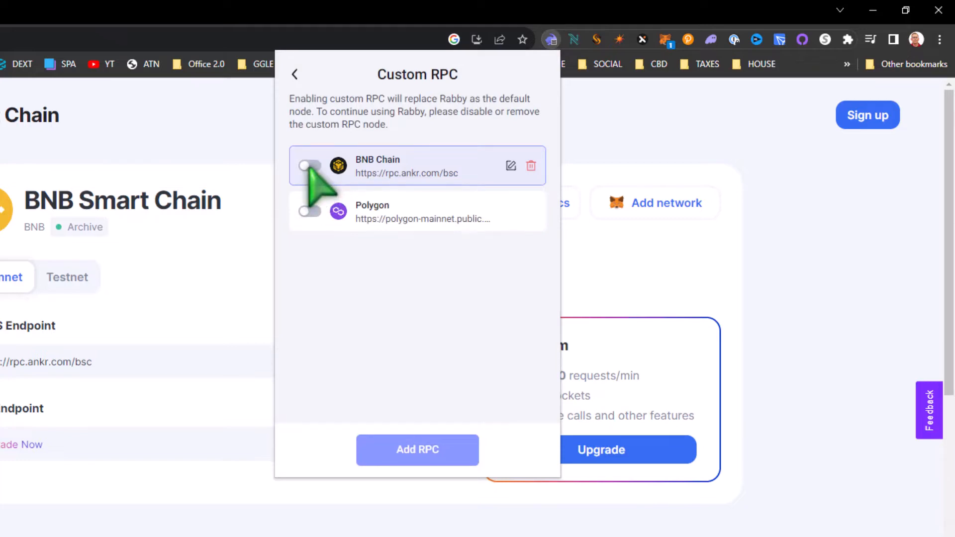
Flip the BNB Chain Ankr custom RPC toggle several times, leave it off, and return to Elephant Money
{"action": "left_click", "coordinate": [310, 166]}
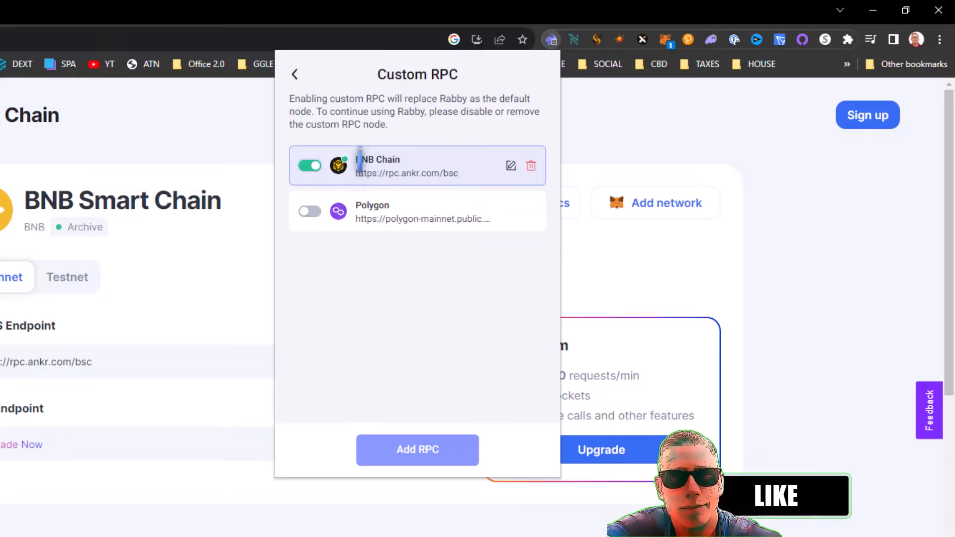
{"action": "left_click", "coordinate": [309, 166]}
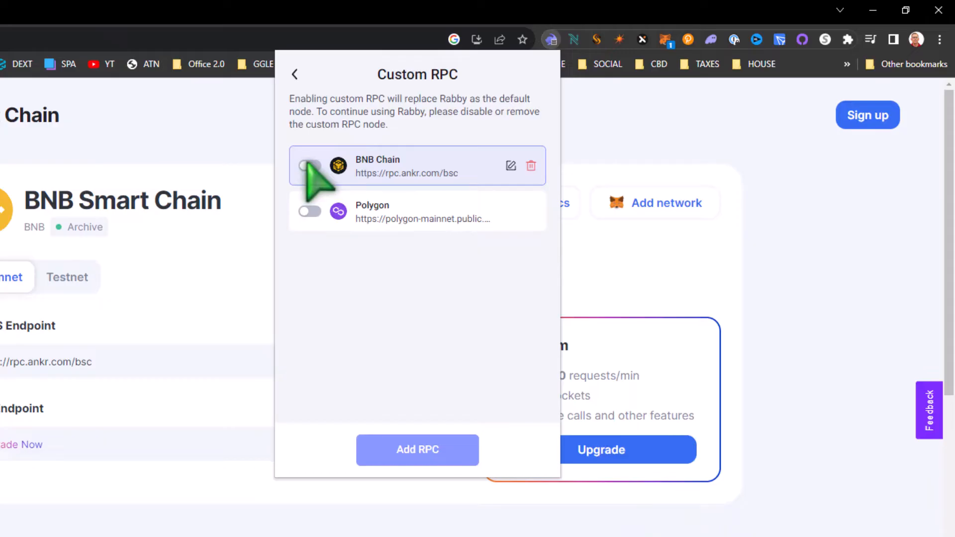
{"action": "left_click", "coordinate": [309, 165]}
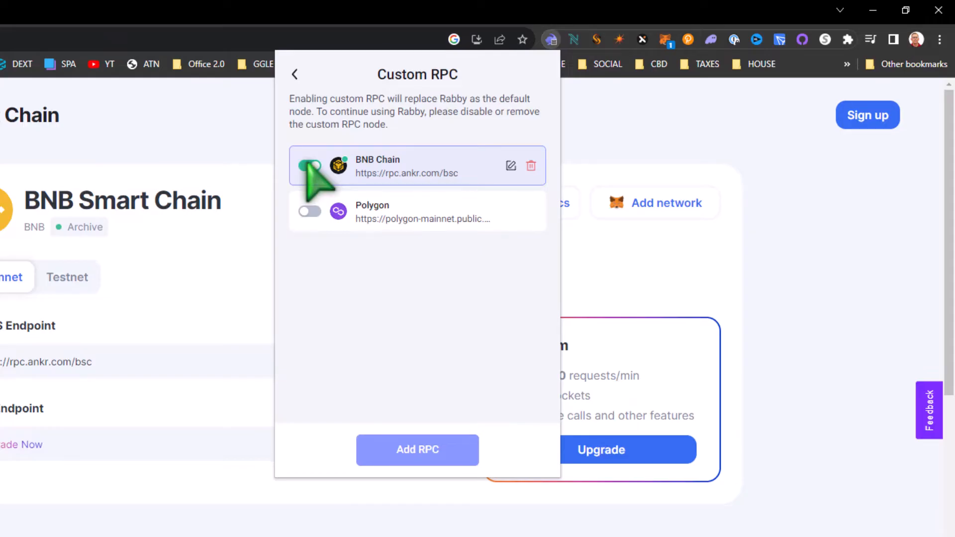
{"action": "mouse_move", "coordinate": [312, 166]}
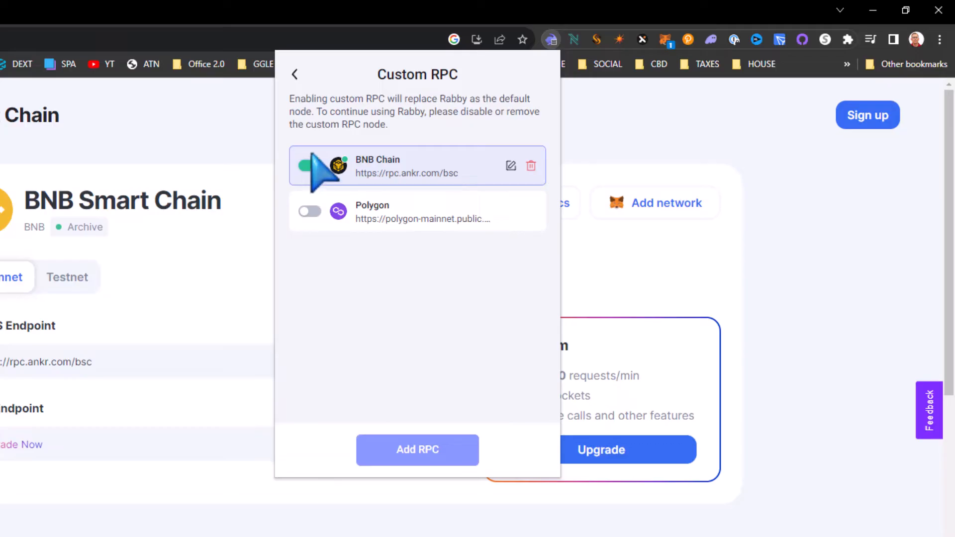
{"action": "left_click", "coordinate": [308, 166]}
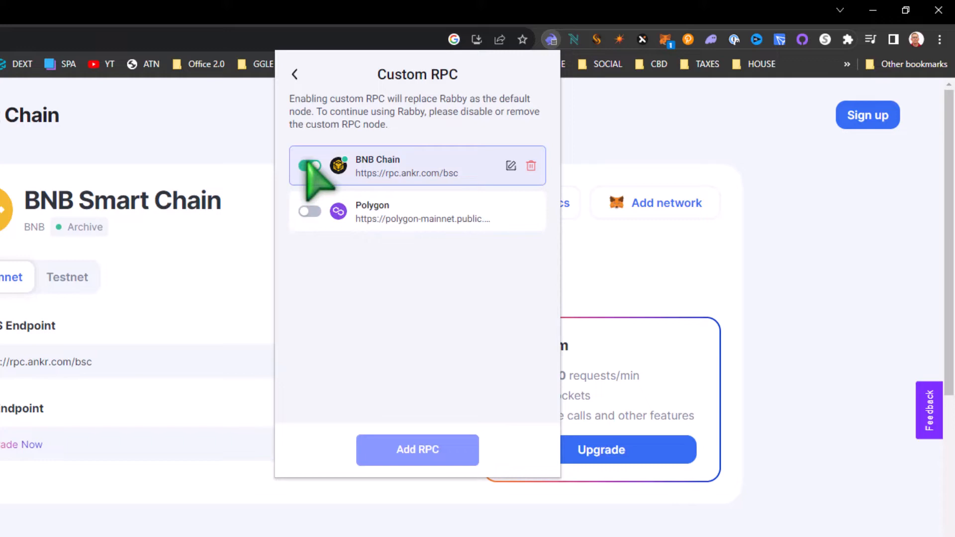
{"action": "left_click", "coordinate": [310, 166]}
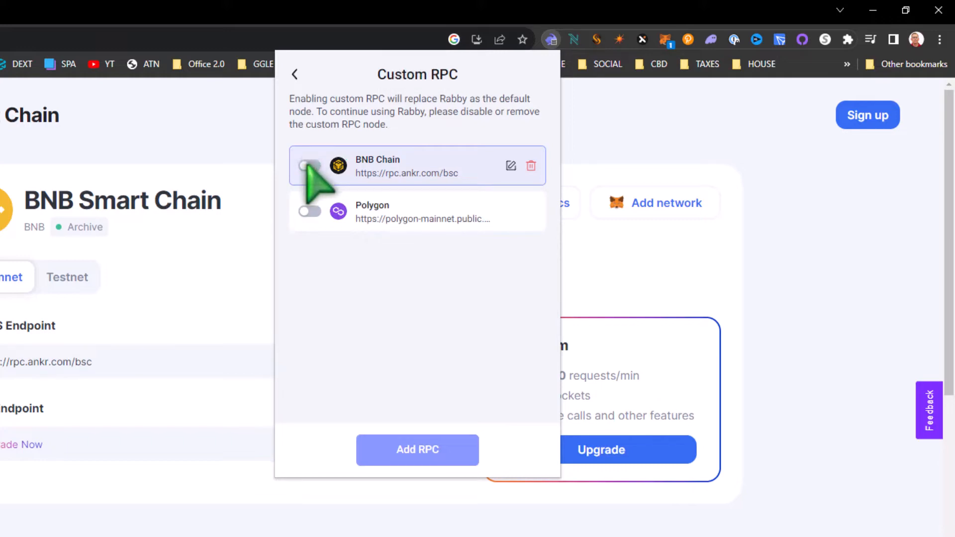
{"action": "left_click", "coordinate": [295, 74]}
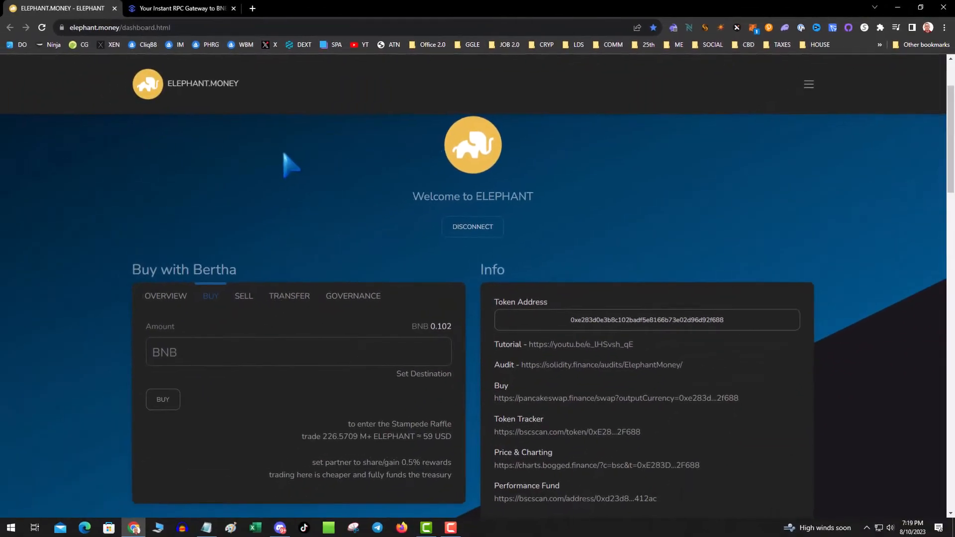
Request a 0.05 BNB Bertha buy, bringing up Rabby's signing request with gas options
{"action": "left_click", "coordinate": [297, 351]}
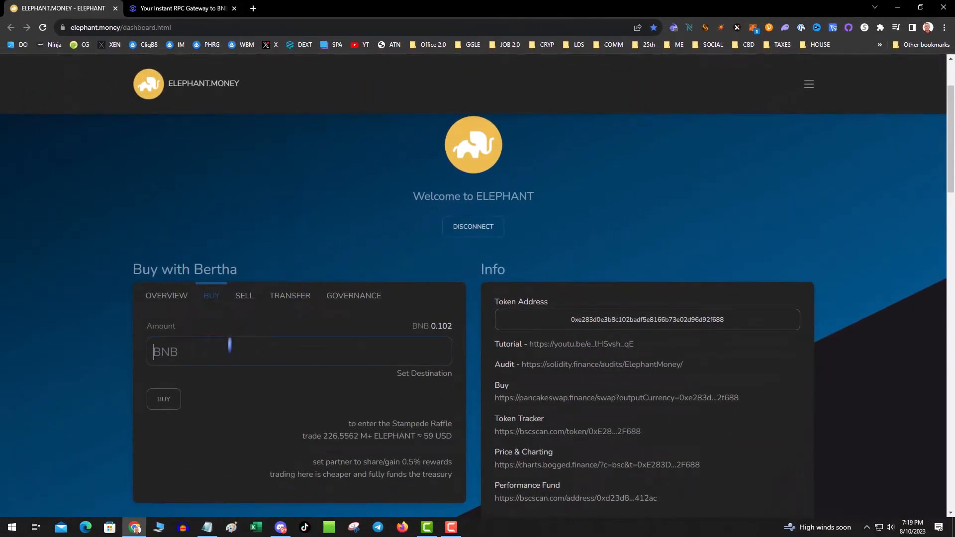
{"action": "type", "text": ".05"}
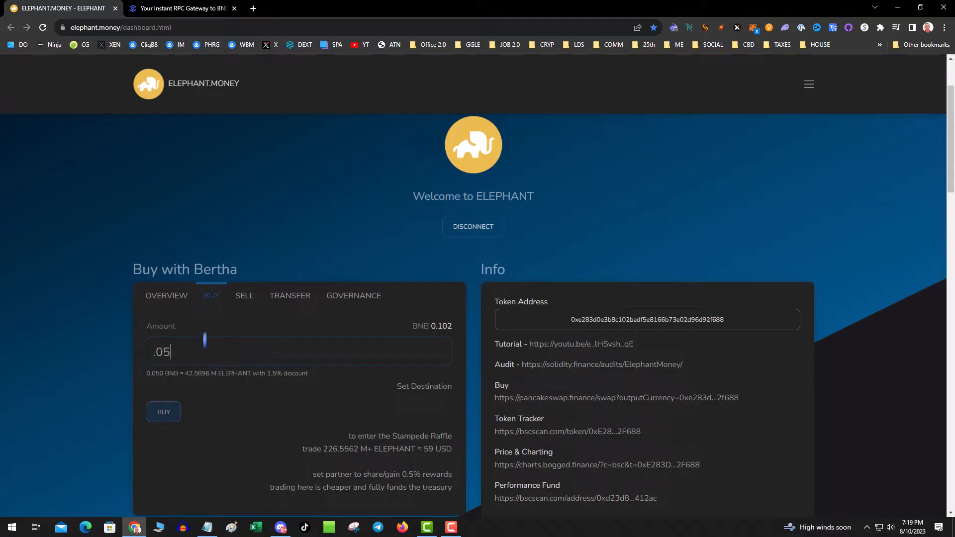
{"action": "left_click", "coordinate": [163, 412]}
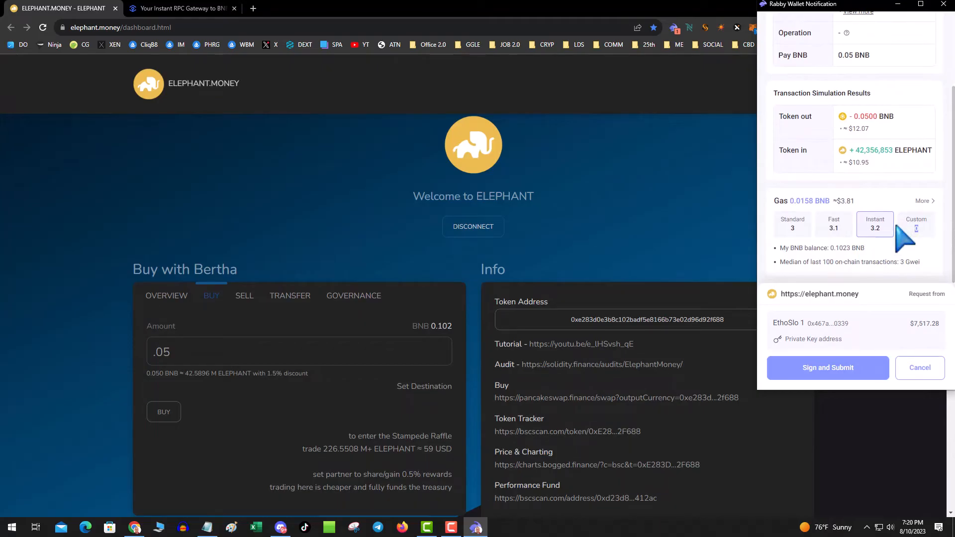
Set custom gas 1.8 Gwei, reject the buy, dismiss the notice, and return to the Ankr page
{"action": "left_click", "coordinate": [916, 223]}
{"action": "type", "text": "1.8"}
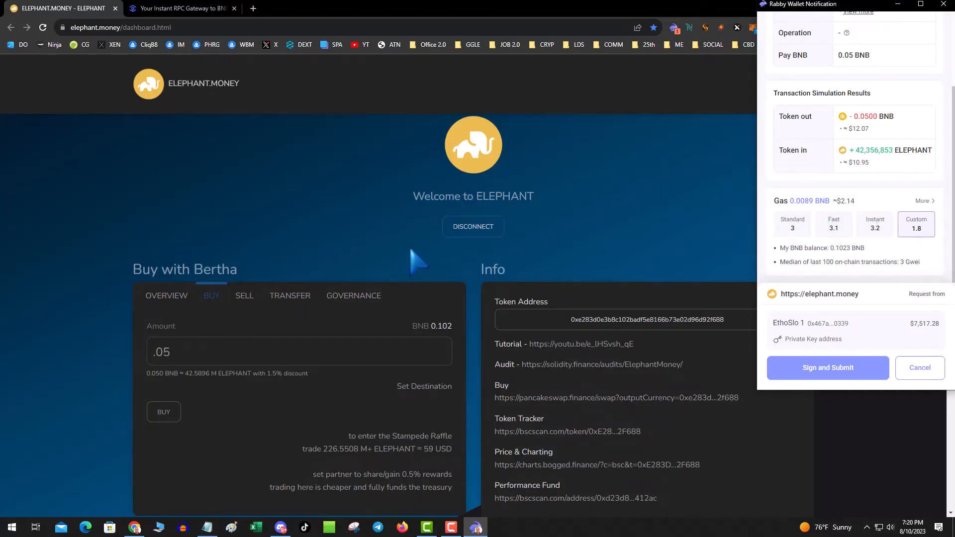
{"action": "mouse_move", "coordinate": [554, 323]}
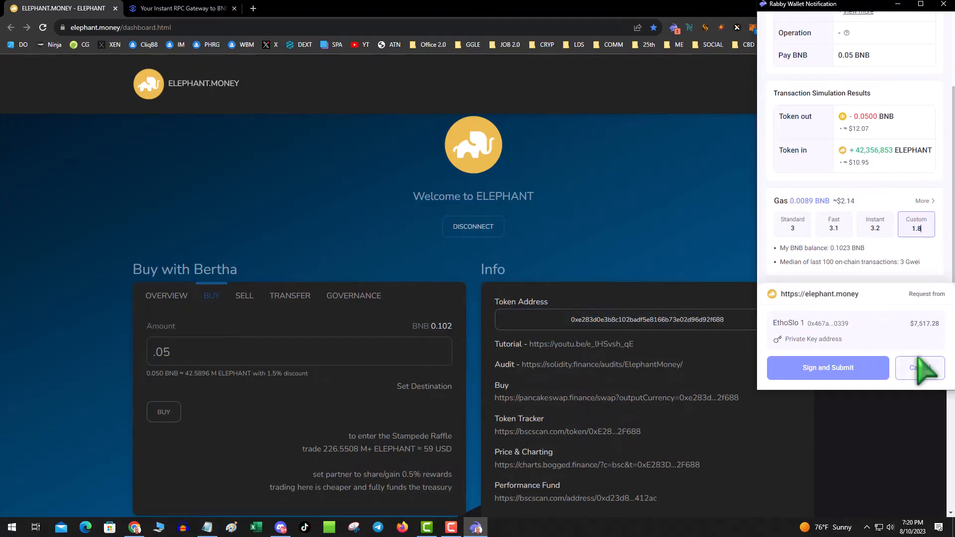
{"action": "left_click", "coordinate": [919, 367]}
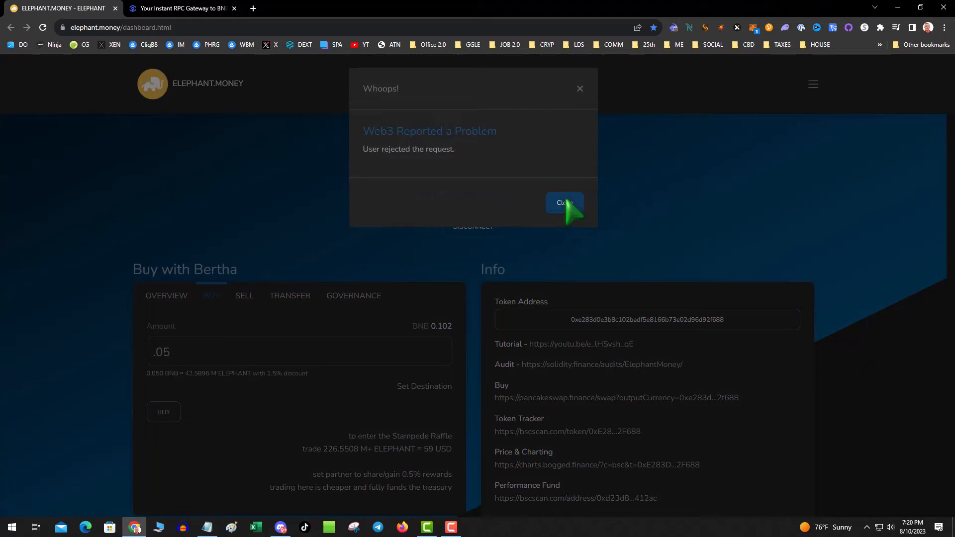
{"action": "left_click", "coordinate": [563, 202]}
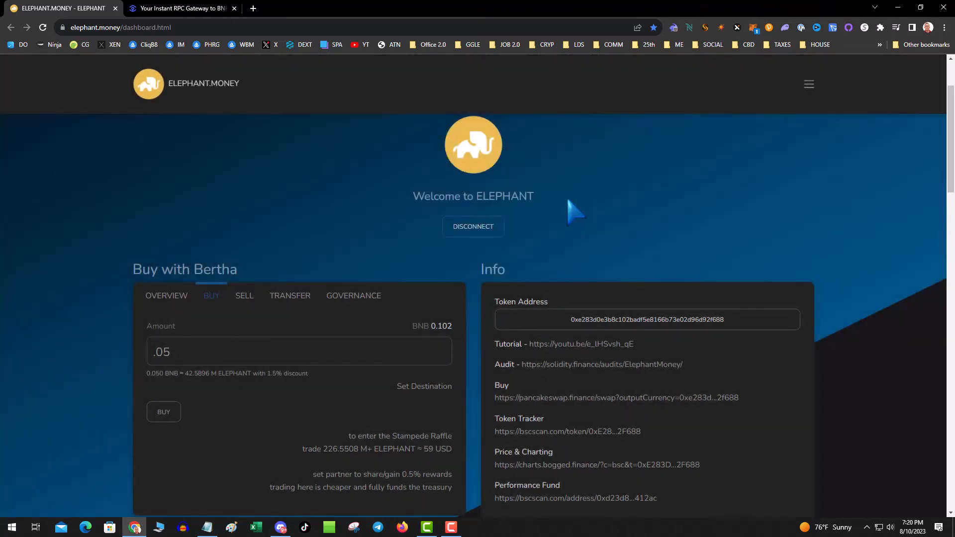
{"action": "mouse_move", "coordinate": [585, 146]}
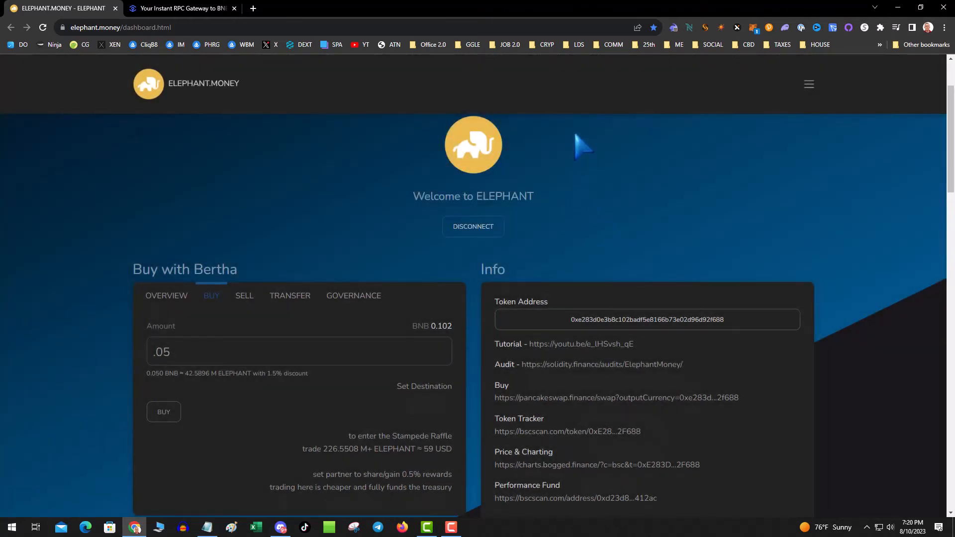
{"action": "left_click", "coordinate": [178, 8]}
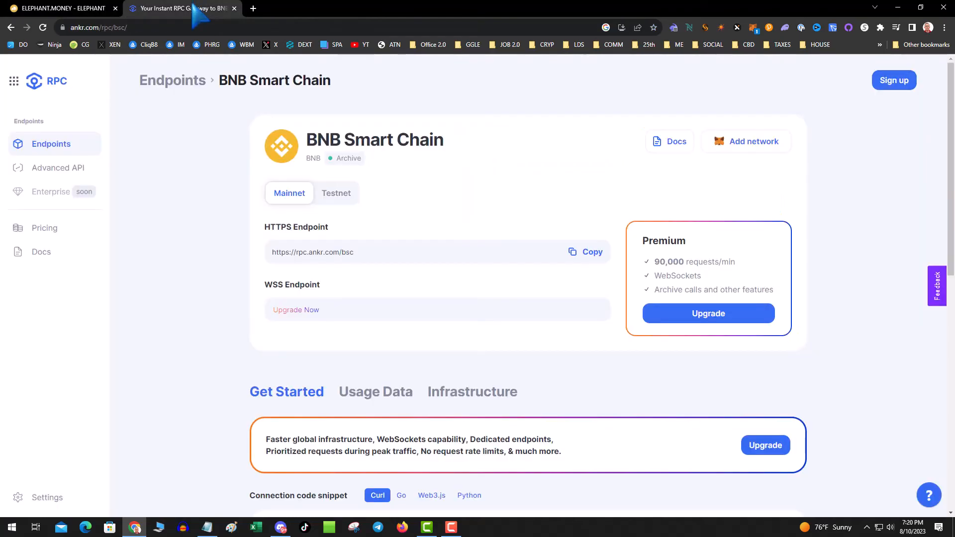
{"action": "mouse_move", "coordinate": [172, 79]}
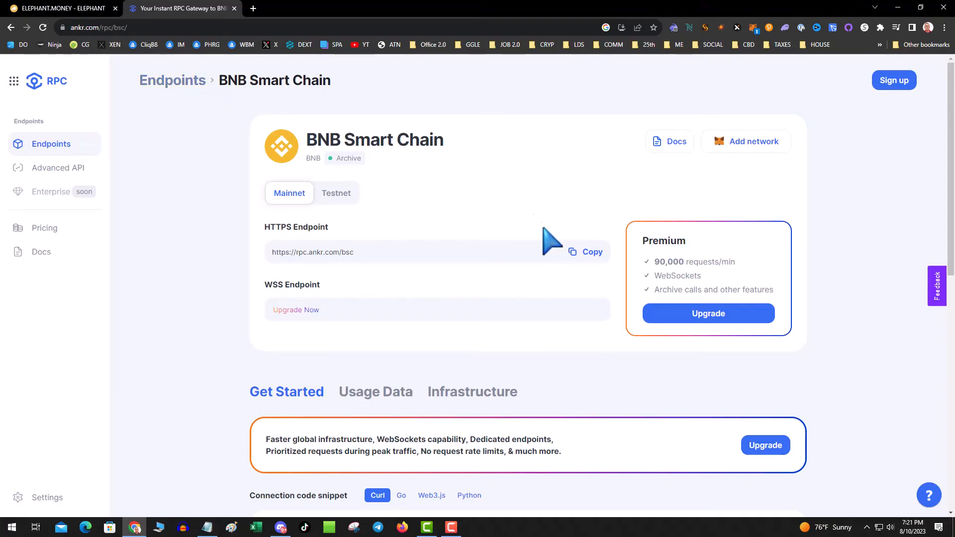
{"action": "mouse_move", "coordinate": [471, 514]}
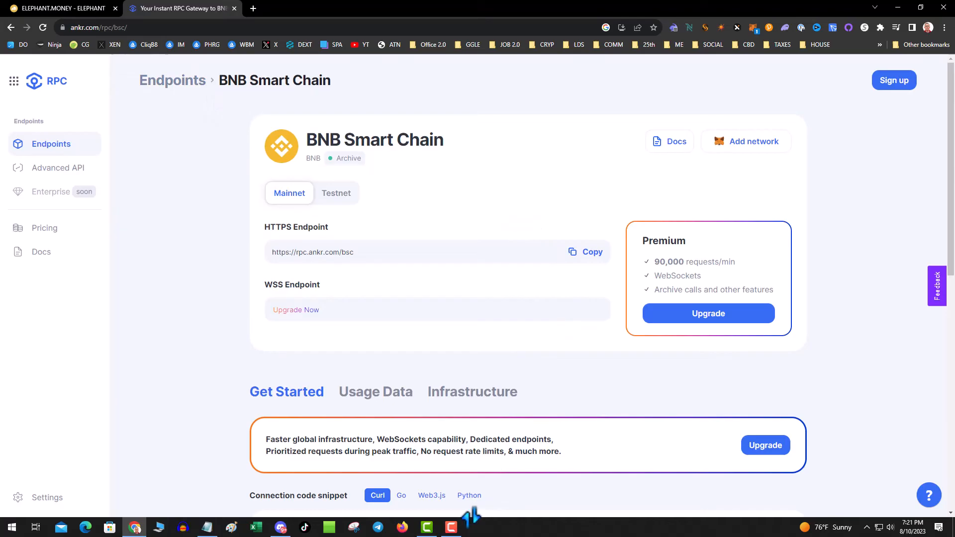